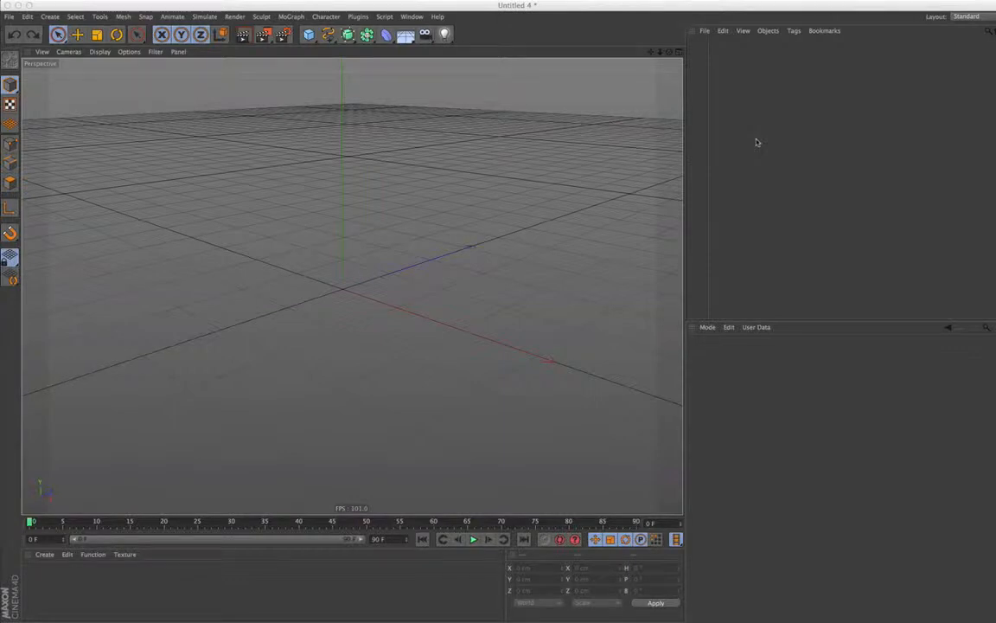
mouse_move(435, 88)
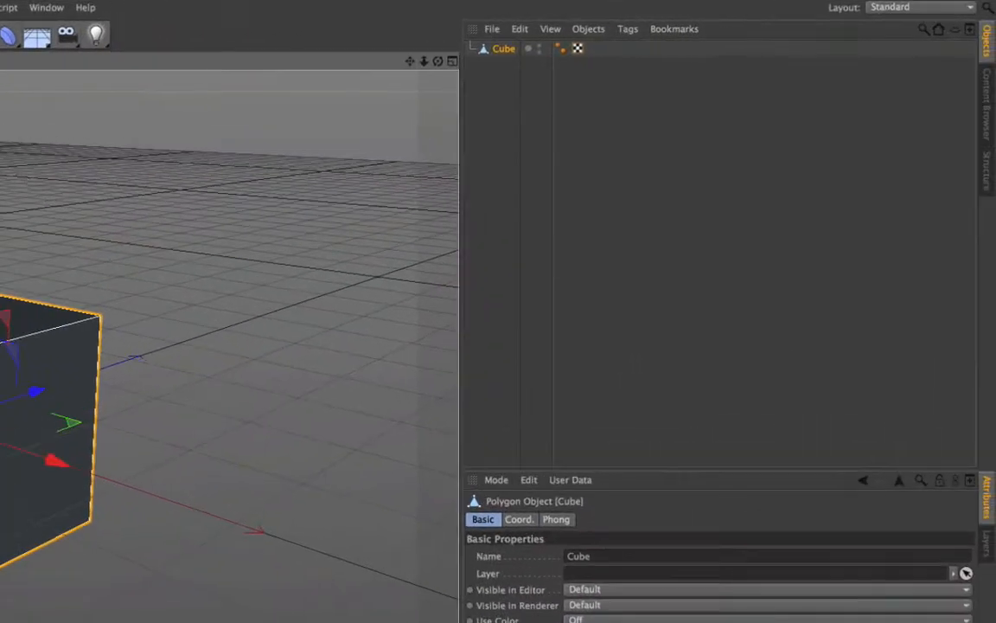
Switch the interface to the Sculpting layout from the layout list.
click(920, 7)
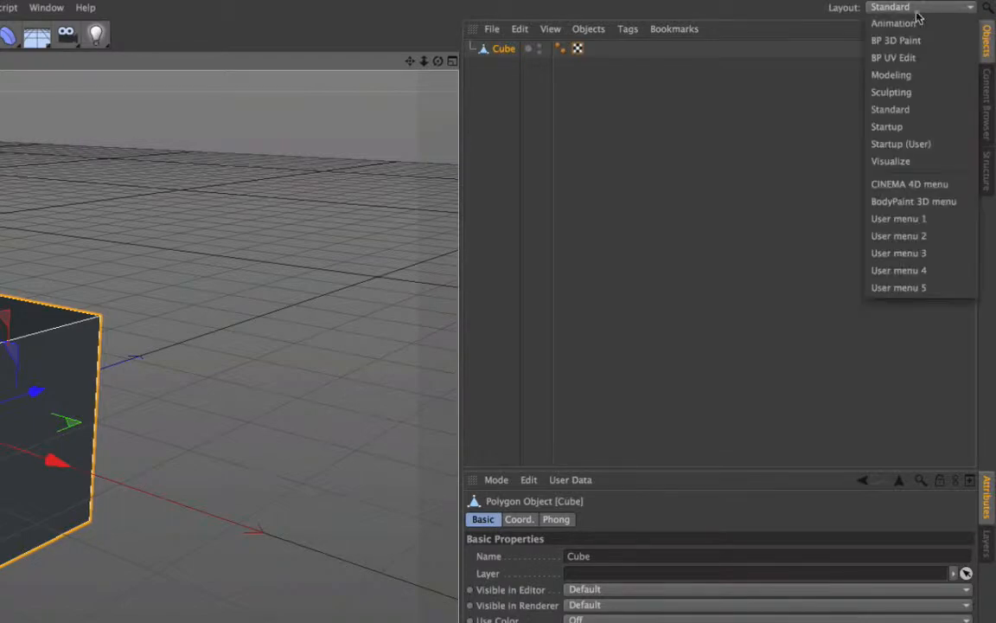
click(890, 92)
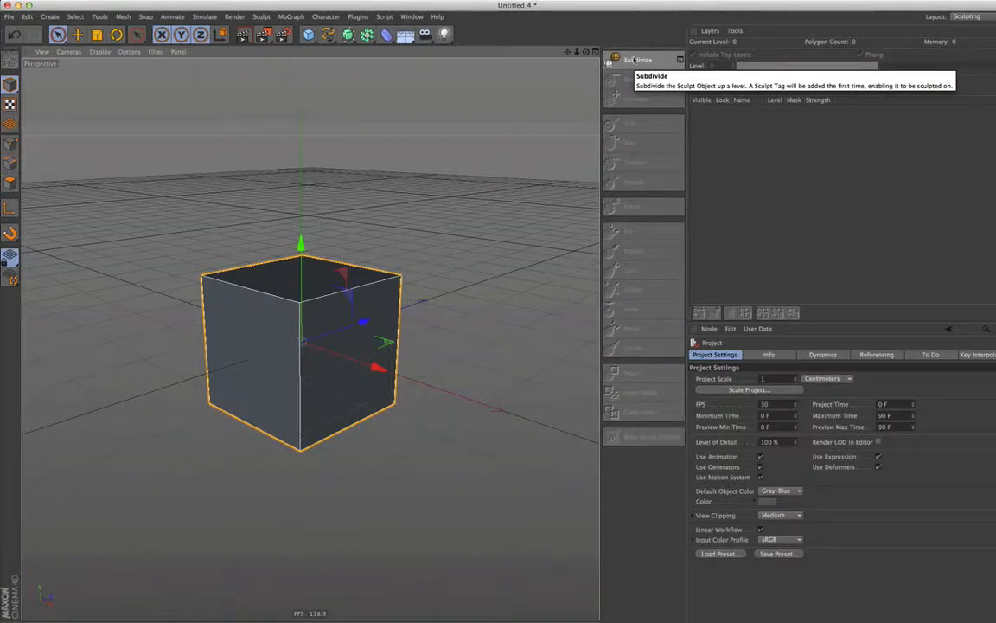
Subdivide the cube into a rounded sphere and bring up the viewport display settings.
click(614, 58)
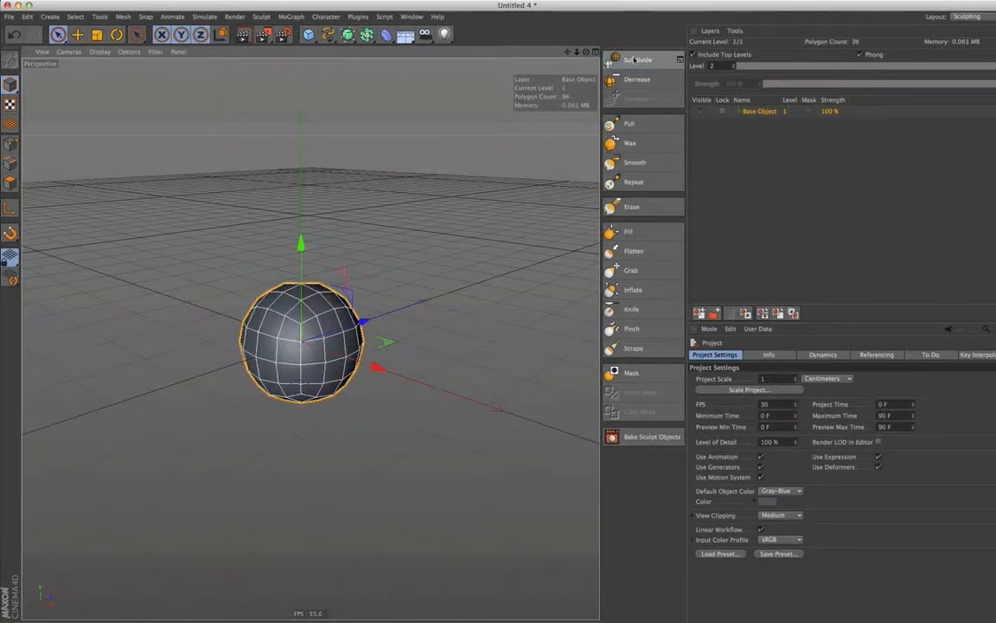
click(638, 59)
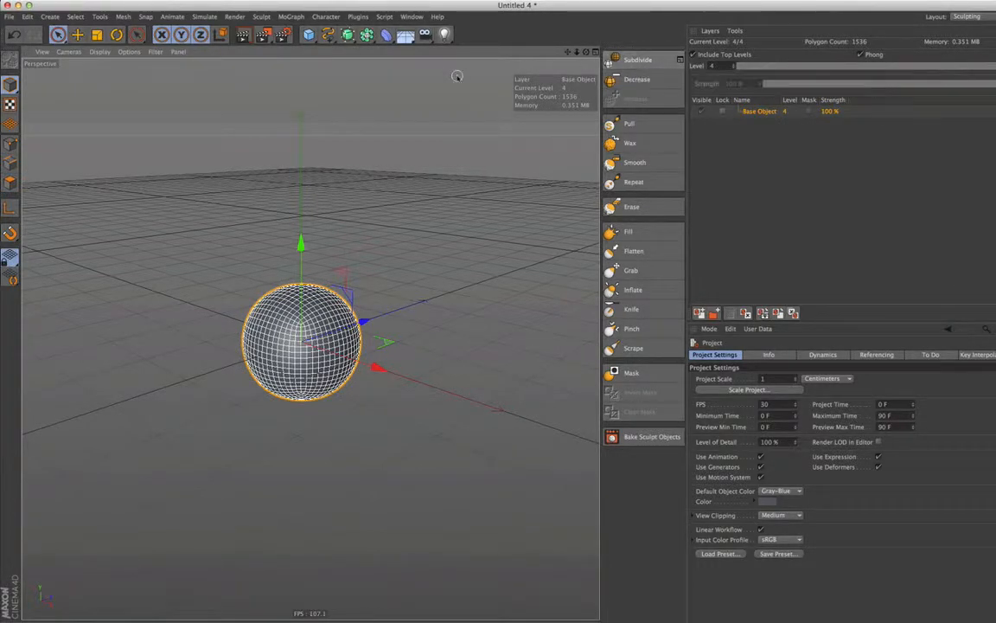
click(128, 52)
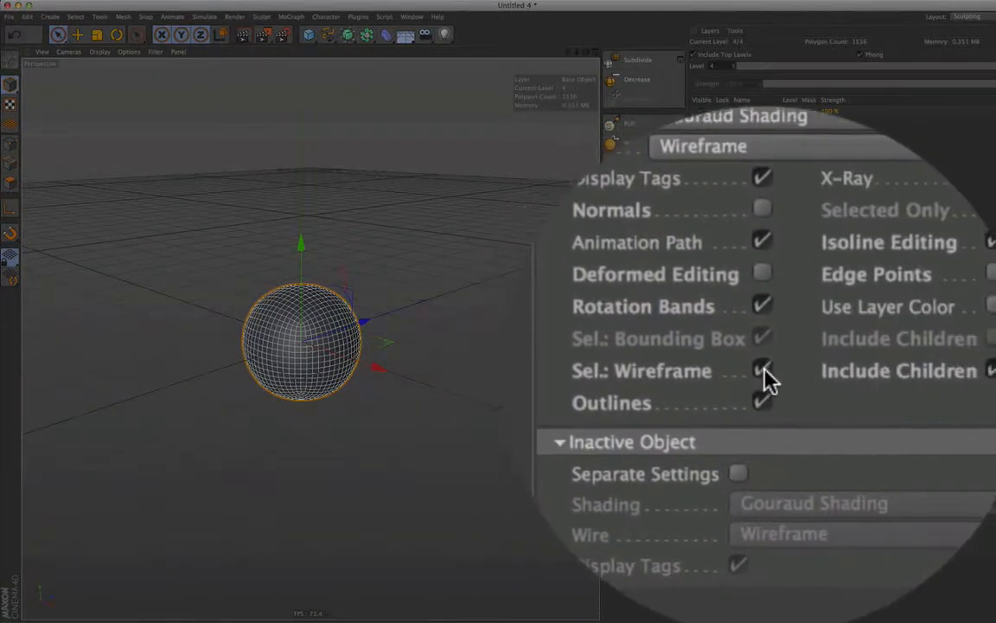
Turn off the Sel.: Wireframe overlay so the sphere shows smoothly shaded.
click(763, 370)
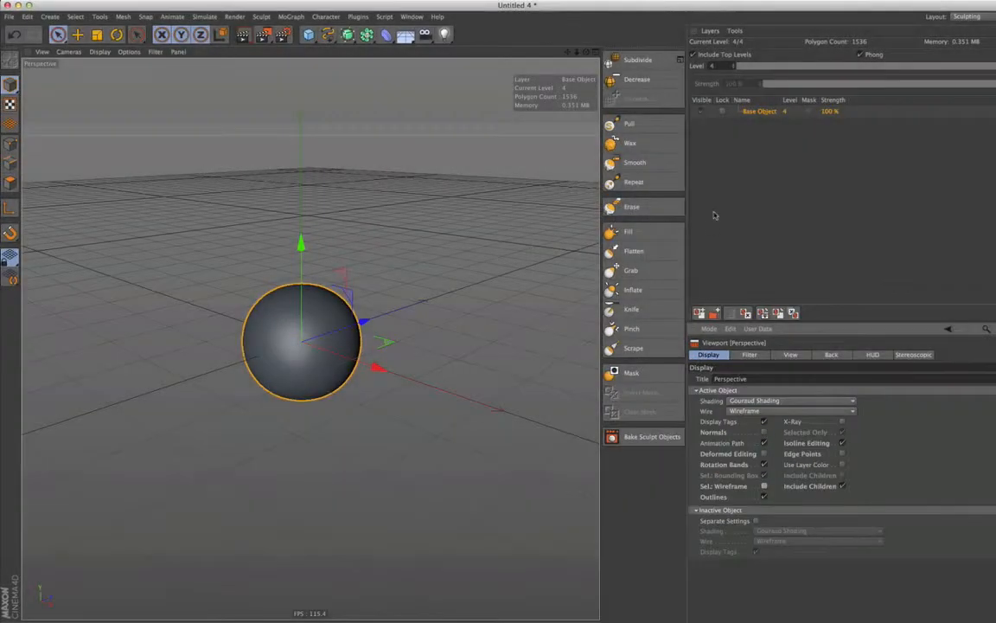
mouse_move(636, 59)
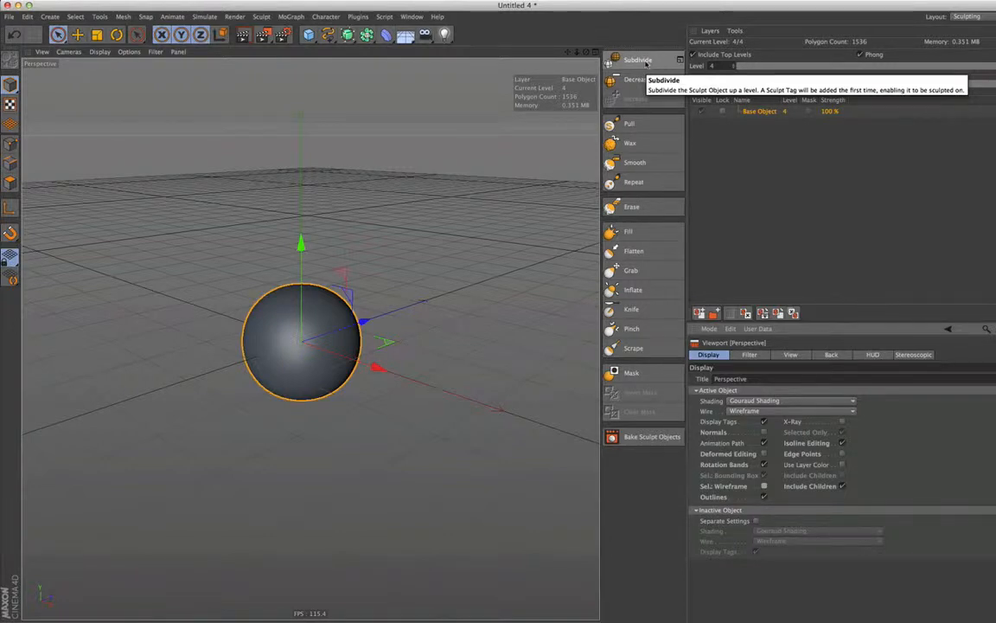
Add four more subdivision levels, reaching a dense mesh of about 1.5 million polygons.
click(637, 59)
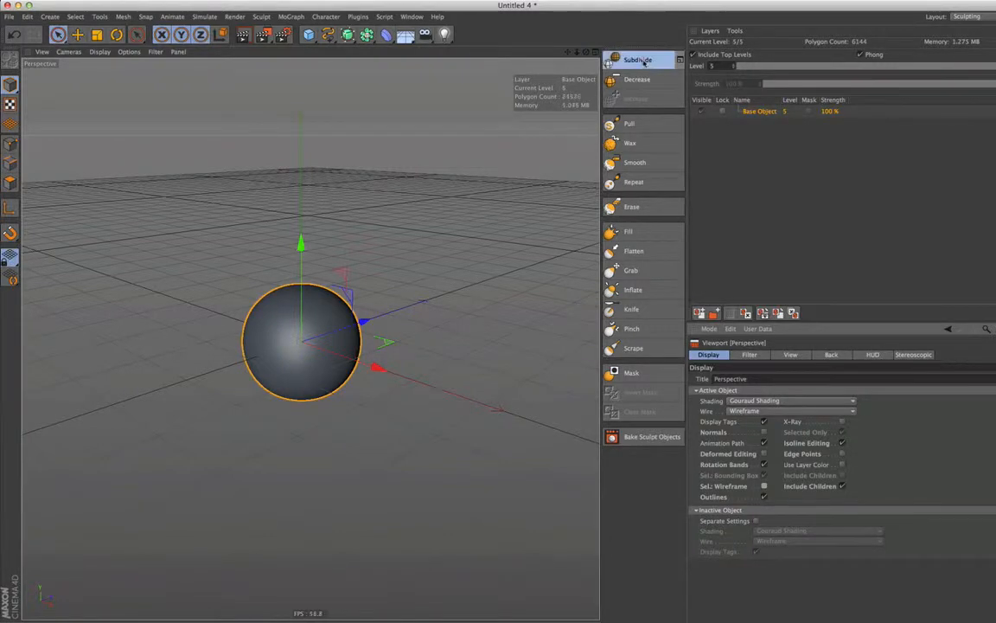
click(638, 59)
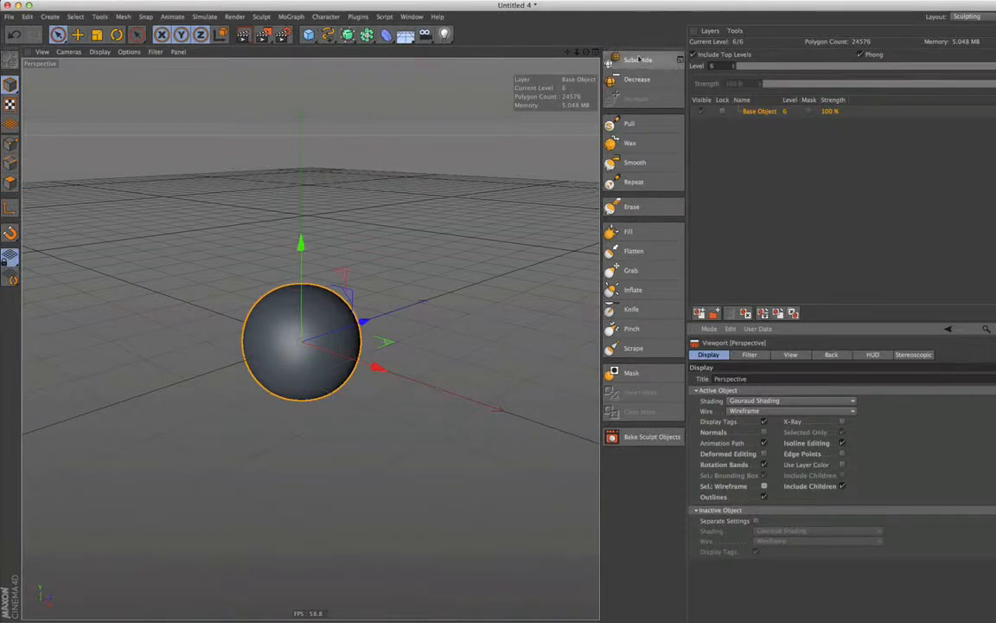
click(638, 58)
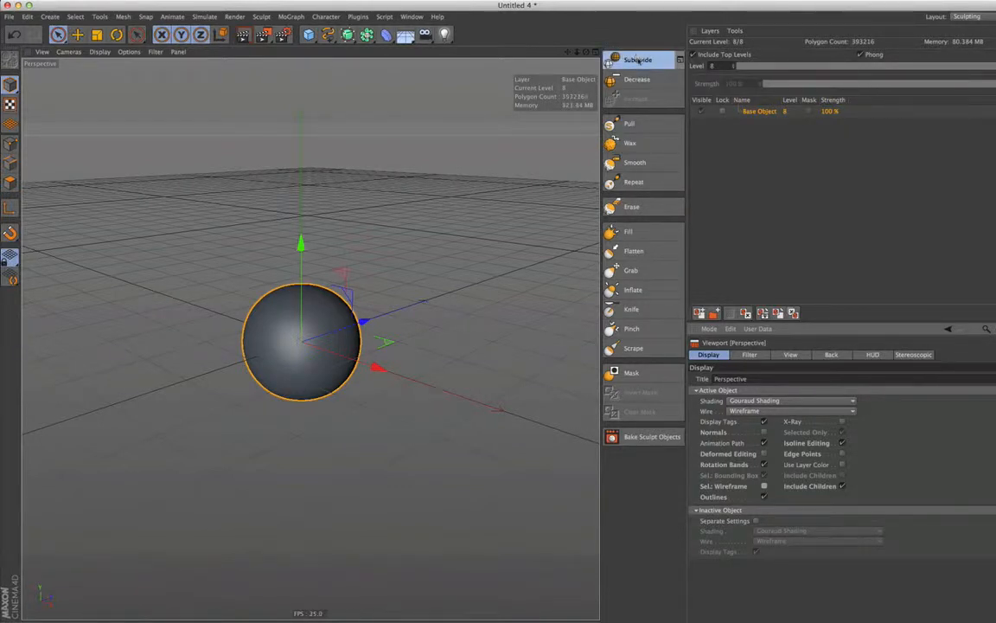
click(636, 59)
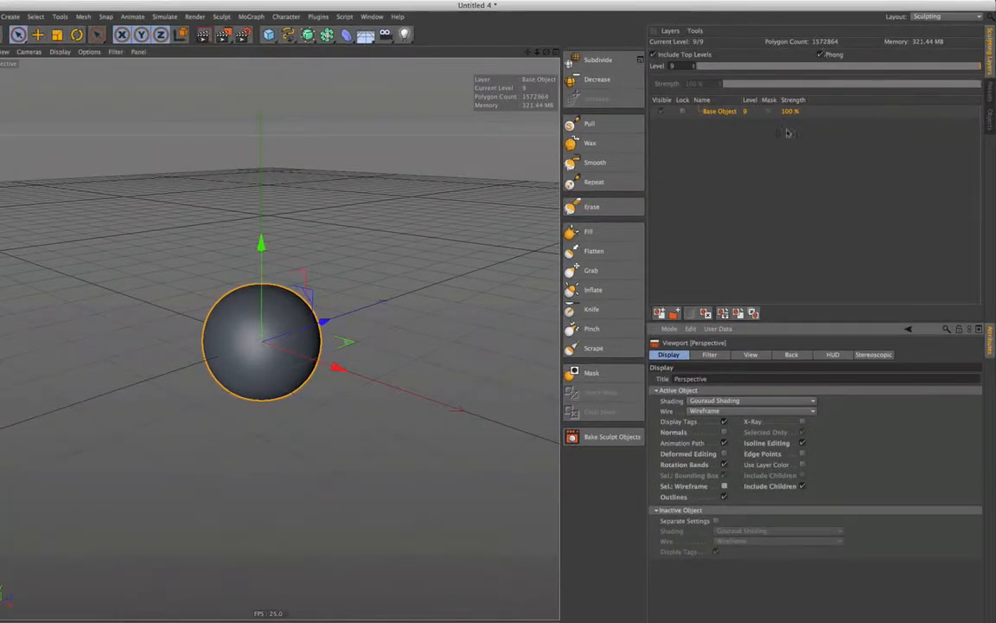
Select the Pull brush and scroll through the clay-head material presets.
click(588, 122)
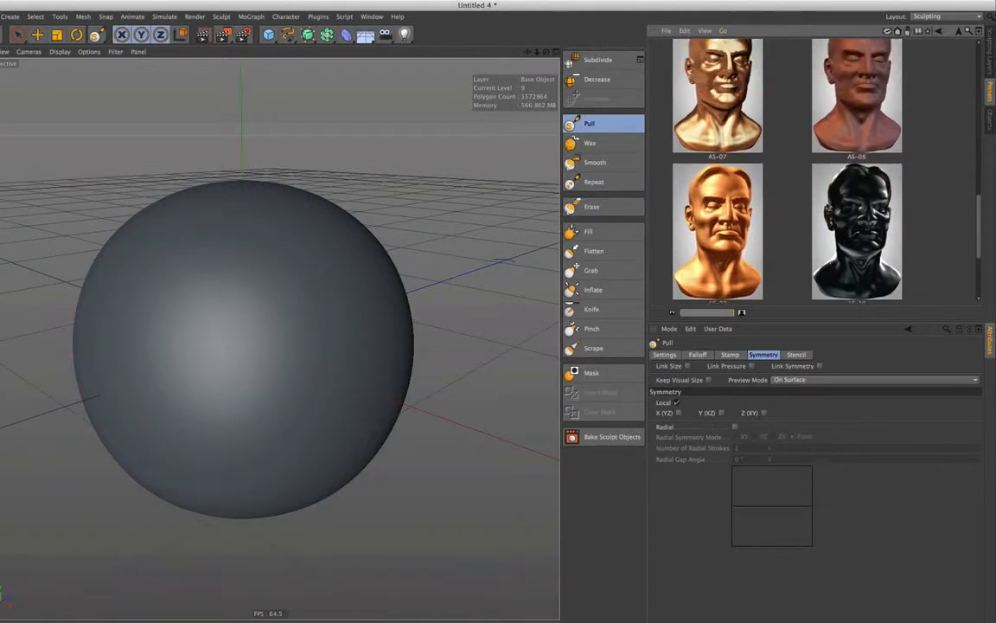
scroll(down, 3)
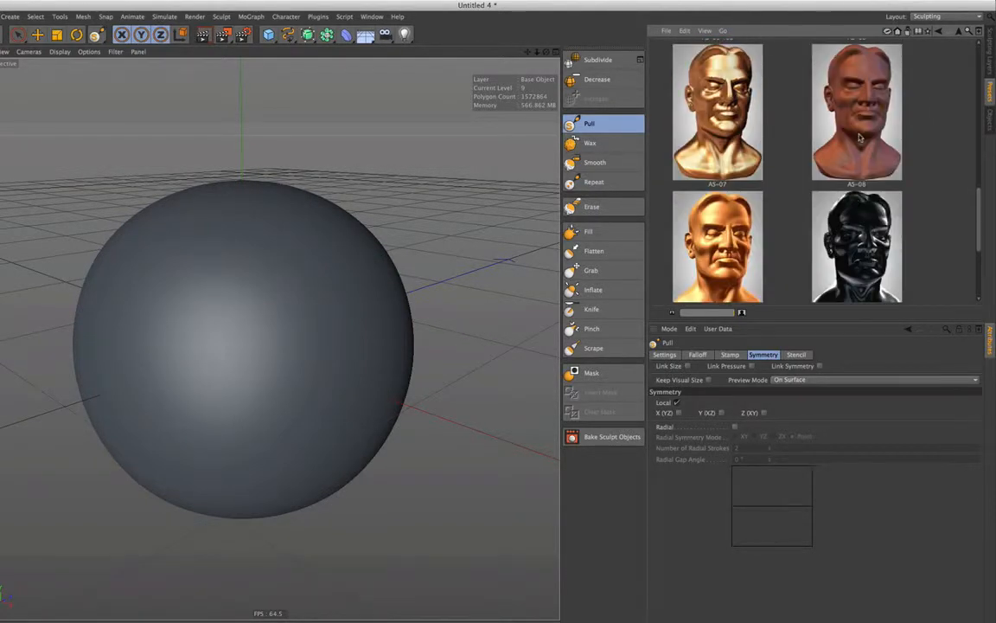
Apply the reddish AS-08 clay material and sculpt a first raised Pull stroke on the sphere.
click(856, 113)
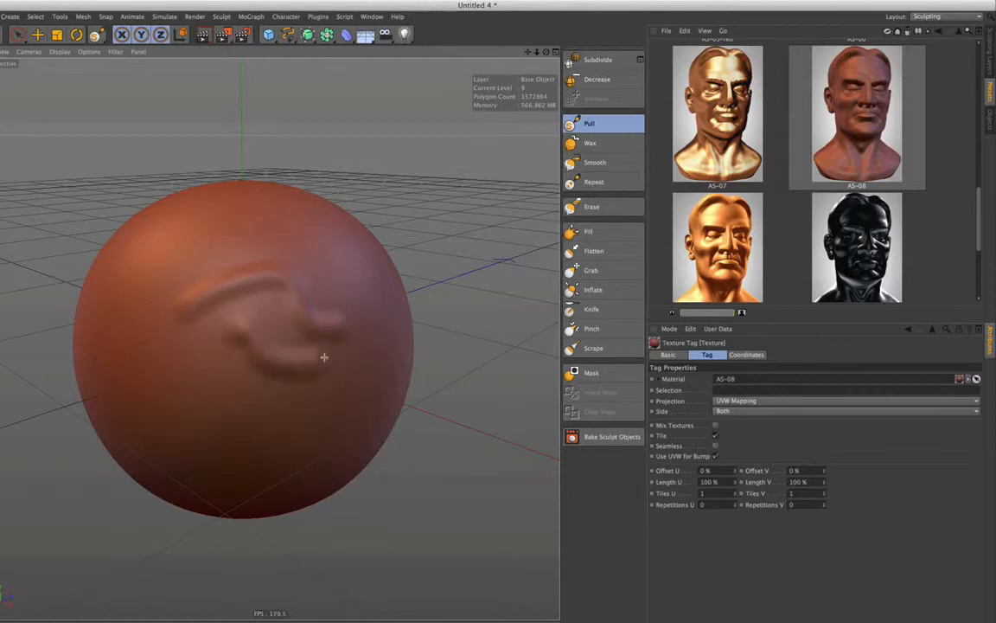
drag(325, 356, 225, 377)
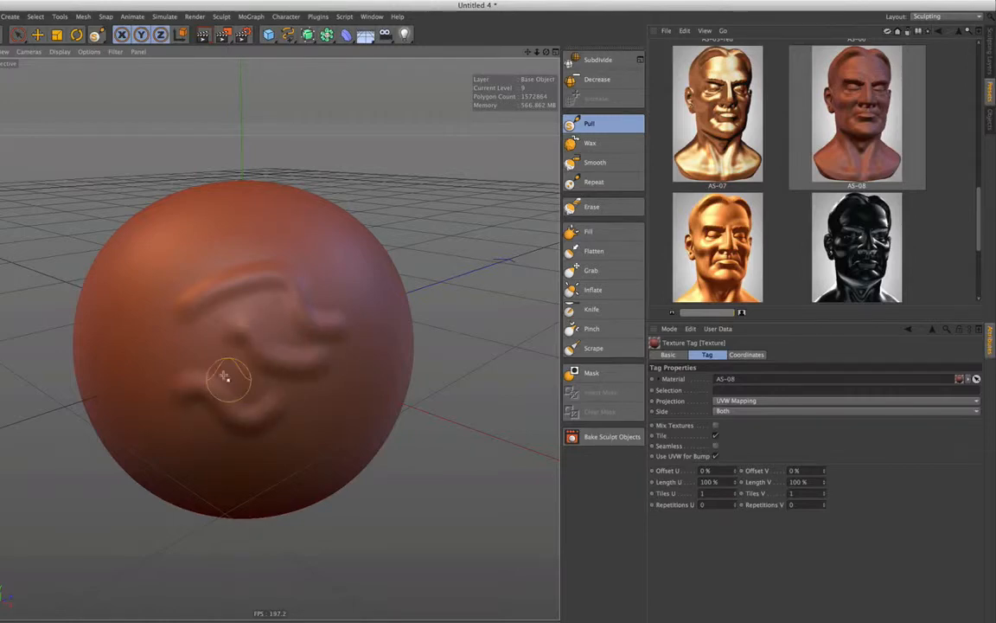